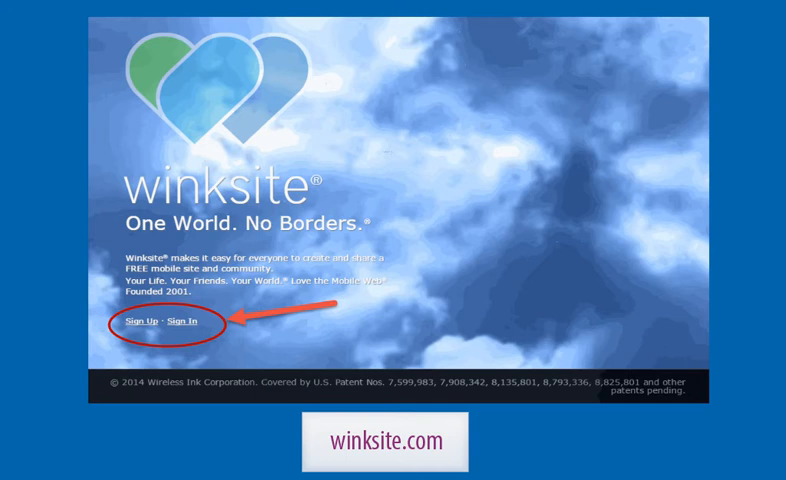
# Sign in from the Winksite home page and reach the My Mobile Sites dashboard.
pyautogui.click(188, 324)
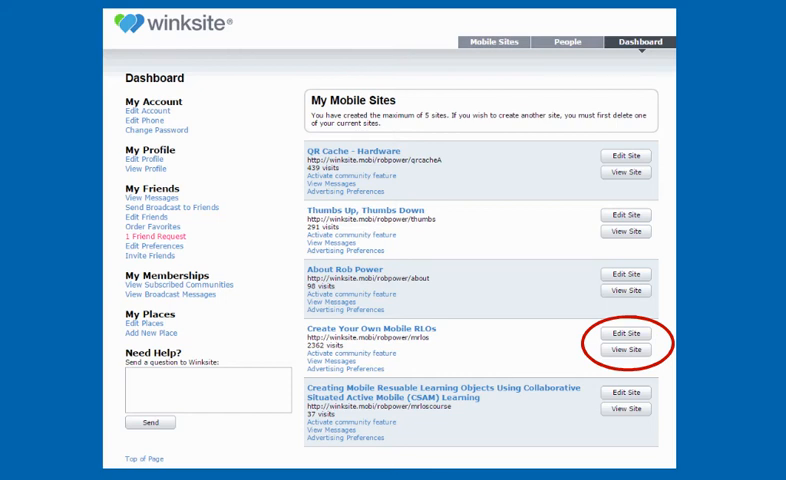
pyautogui.click(624, 332)
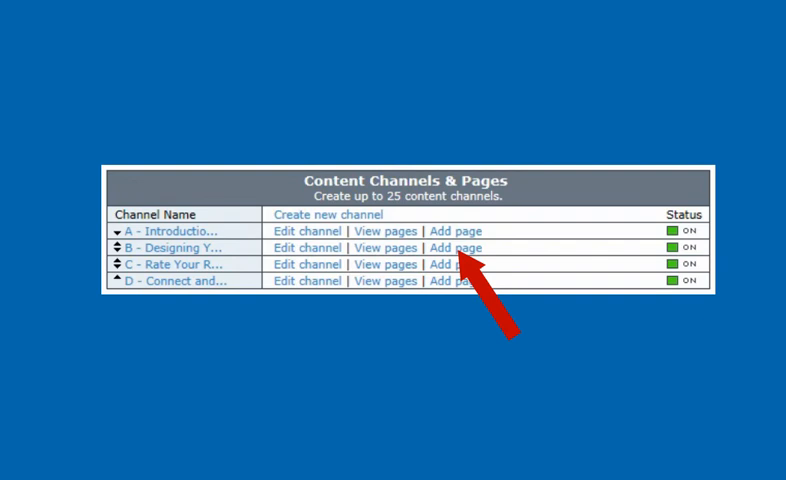
# Reach the Create Your Own Mobile RLOs site menu with its four content channels.
pyautogui.click(456, 246)
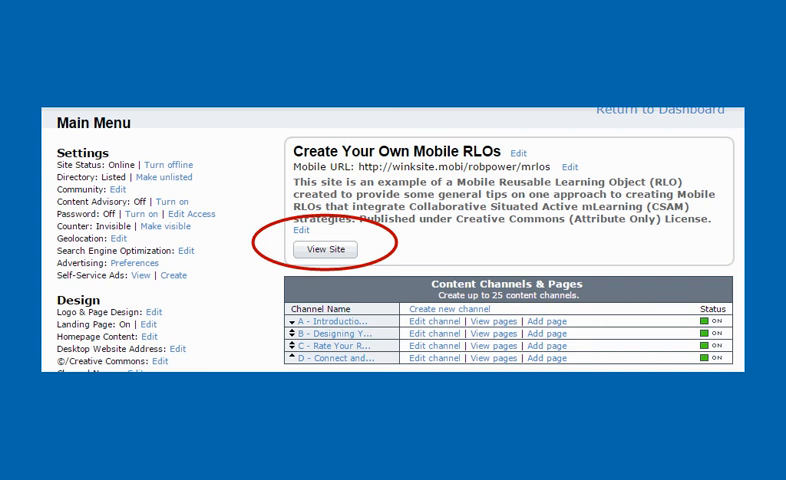
pyautogui.click(324, 250)
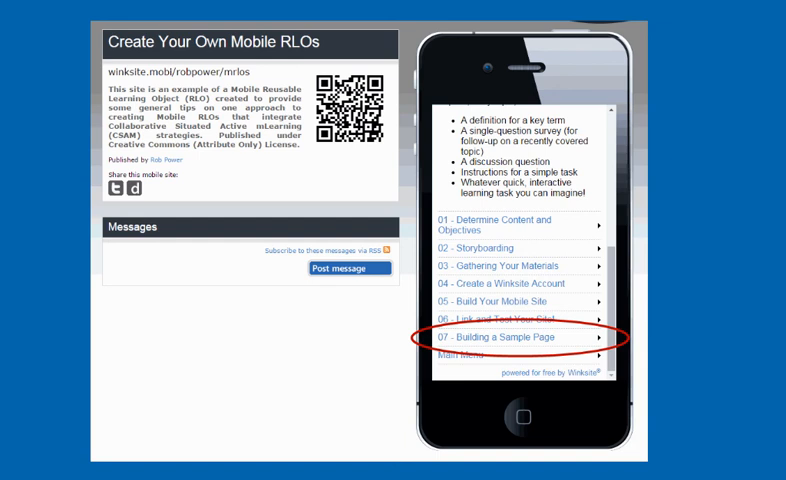
# Choose '07 - Building a Sample Page' in the phone preview to show its embedded video.
pyautogui.click(520, 338)
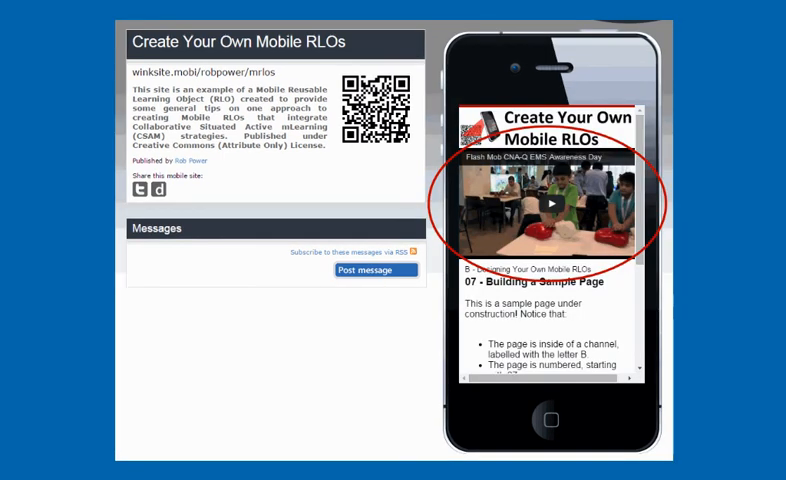